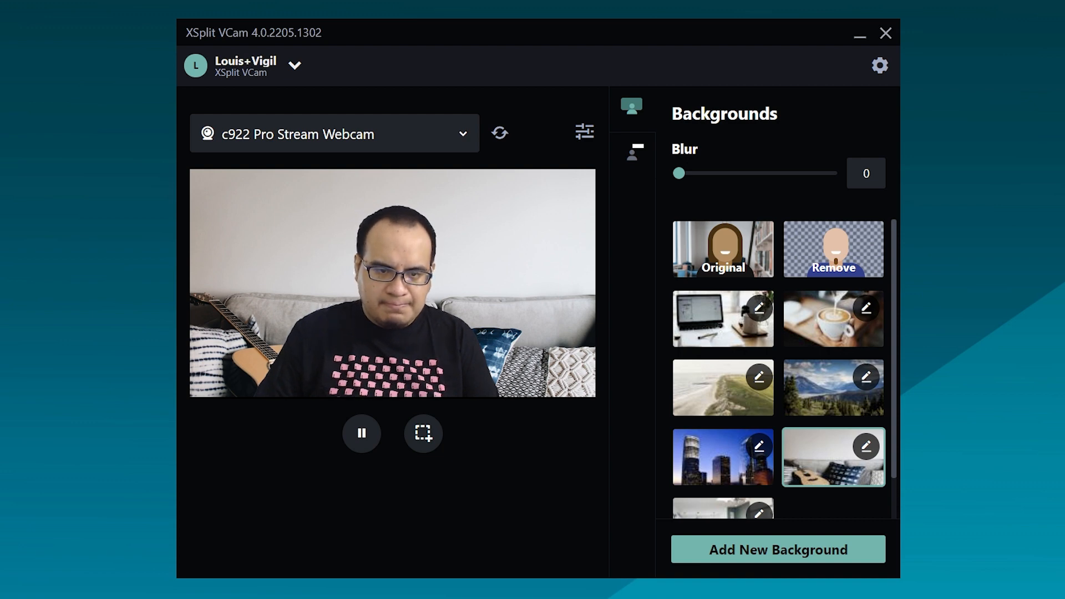
Step: Switch the background to Original so the real room shows behind the webcam feed
click(722, 248)
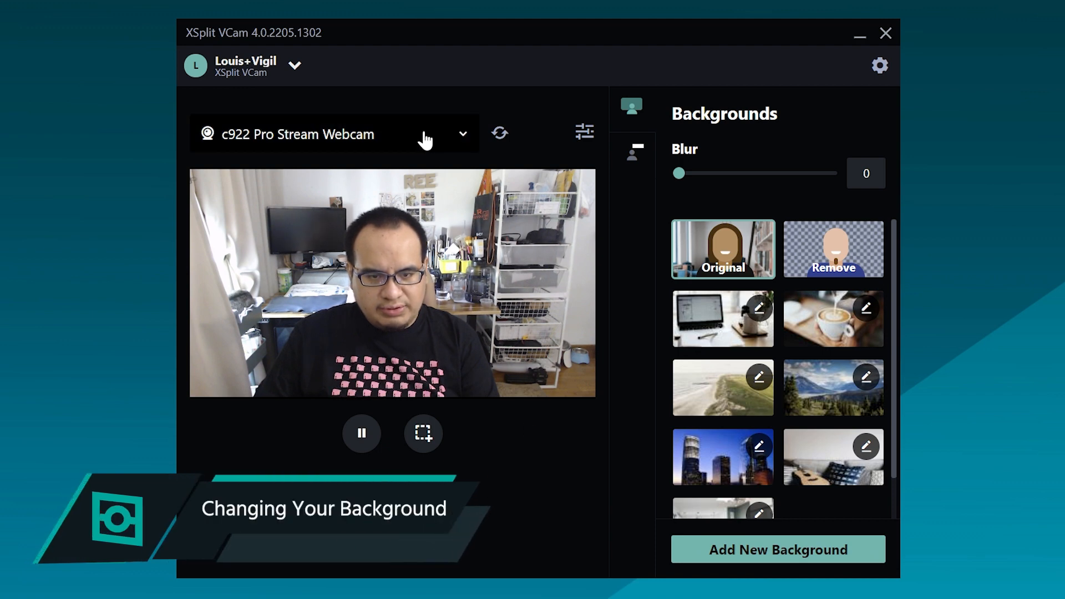
mouse_move(549, 467)
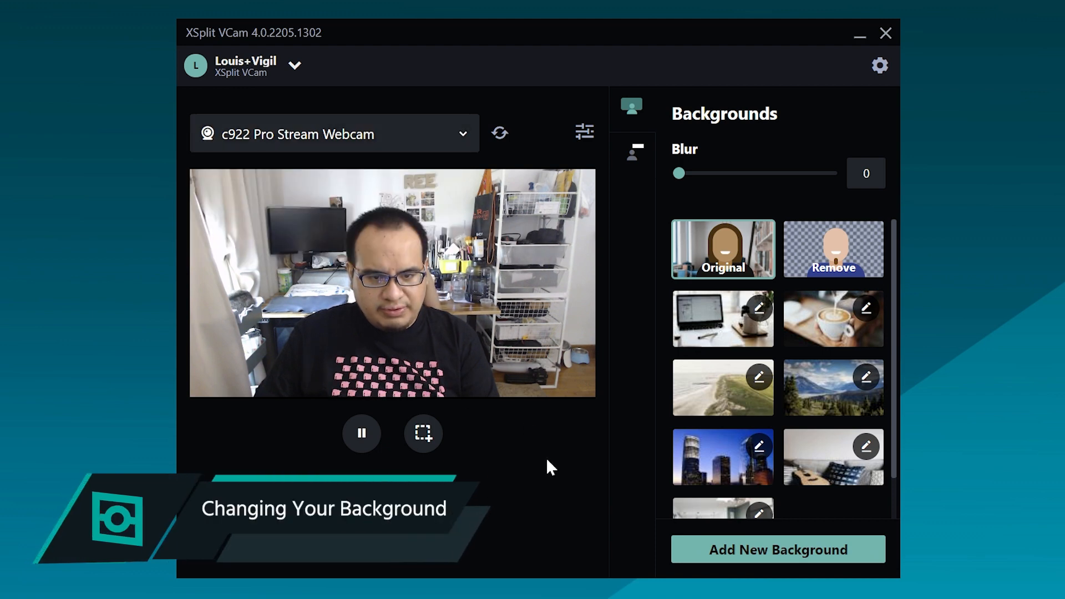
mouse_move(722, 387)
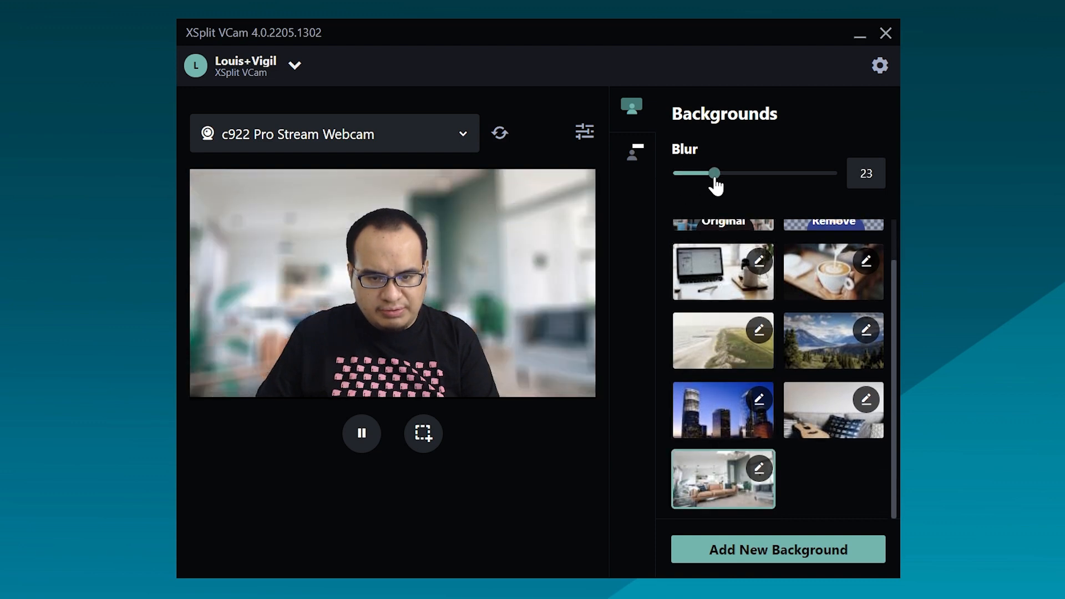
Step: Add a mountain photo from Unsplash's free photo search as the new webcam background
click(833, 184)
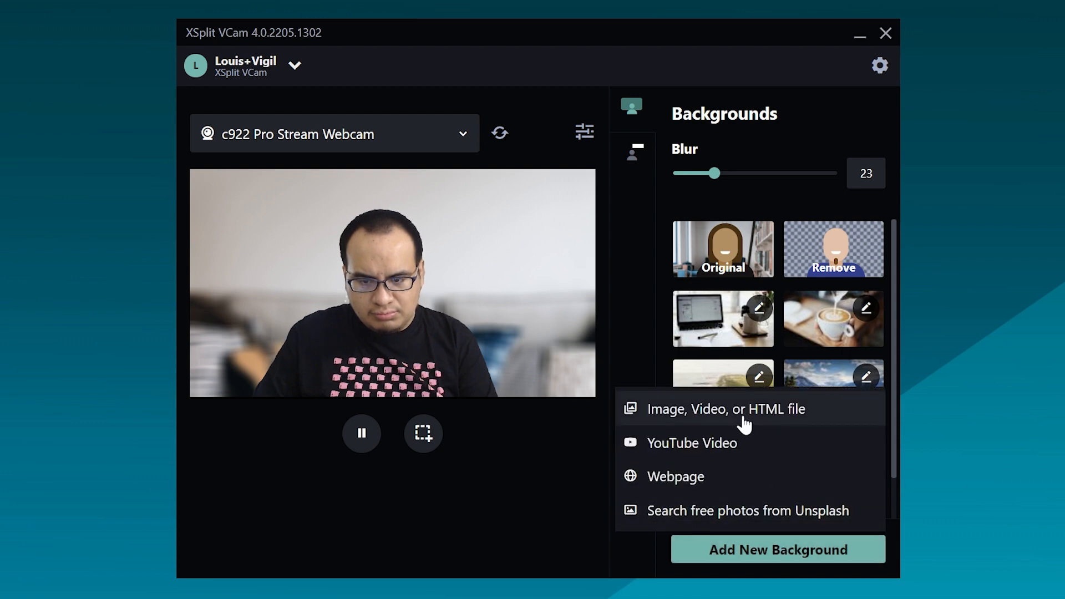
mouse_move(730, 515)
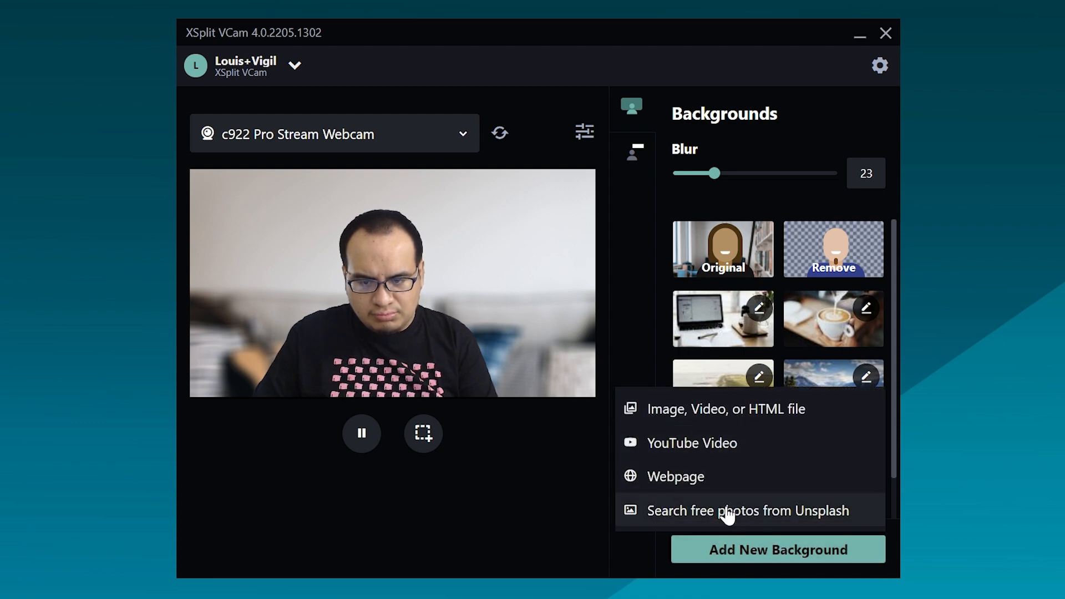
click(747, 510)
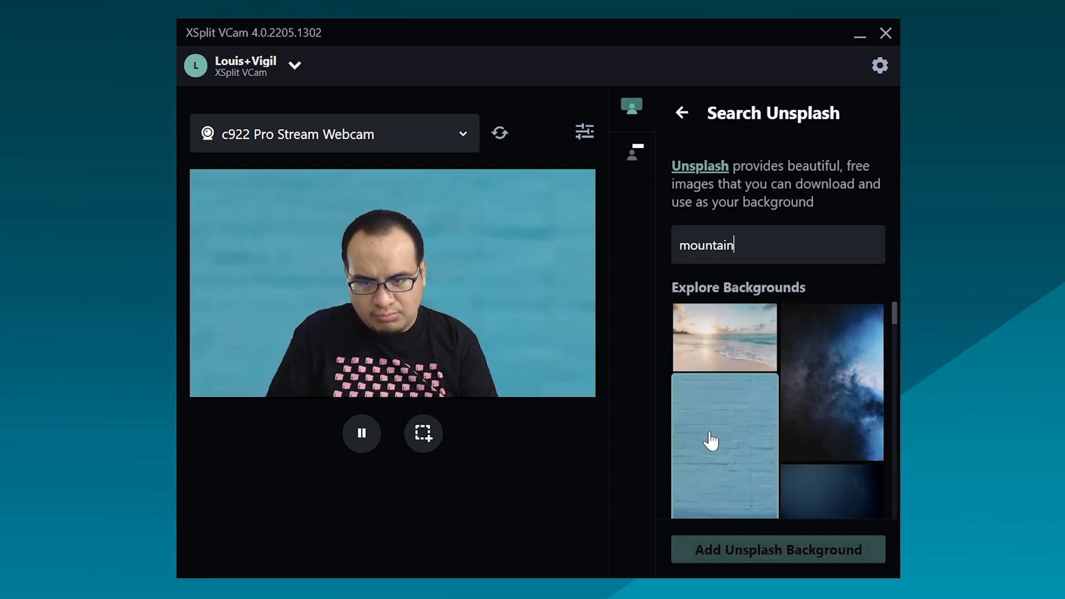
click(681, 113)
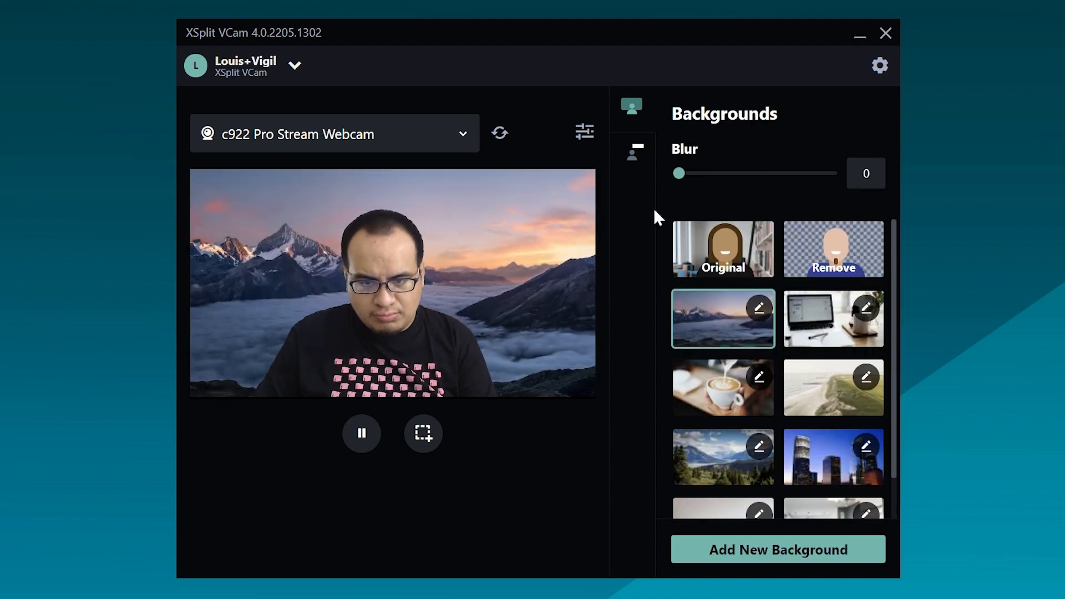
Step: Overlay the XSplit logo watermark on the mountain-background feed
click(630, 153)
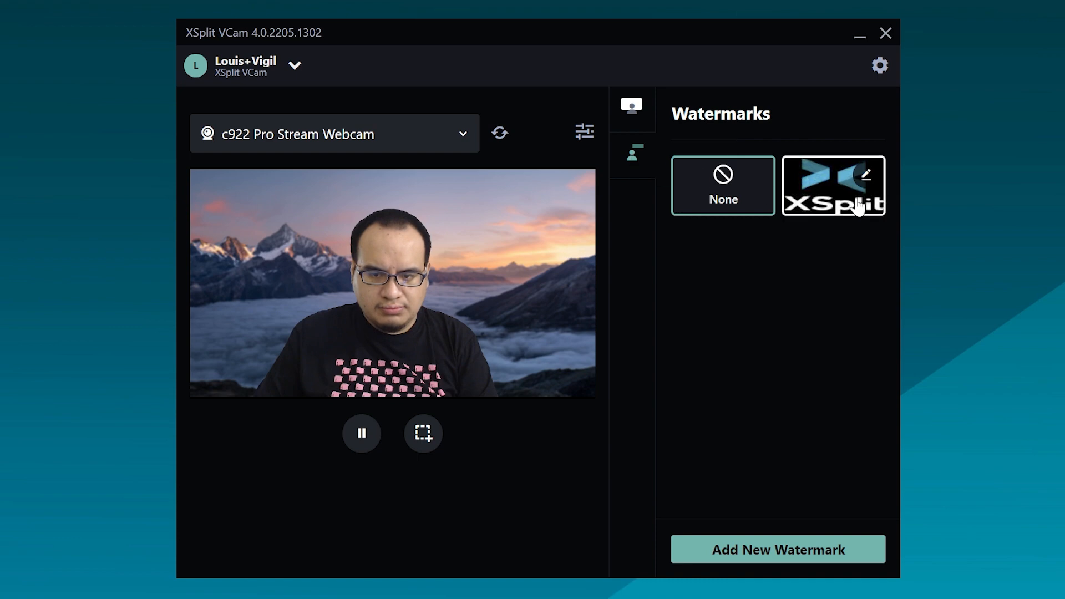
click(833, 185)
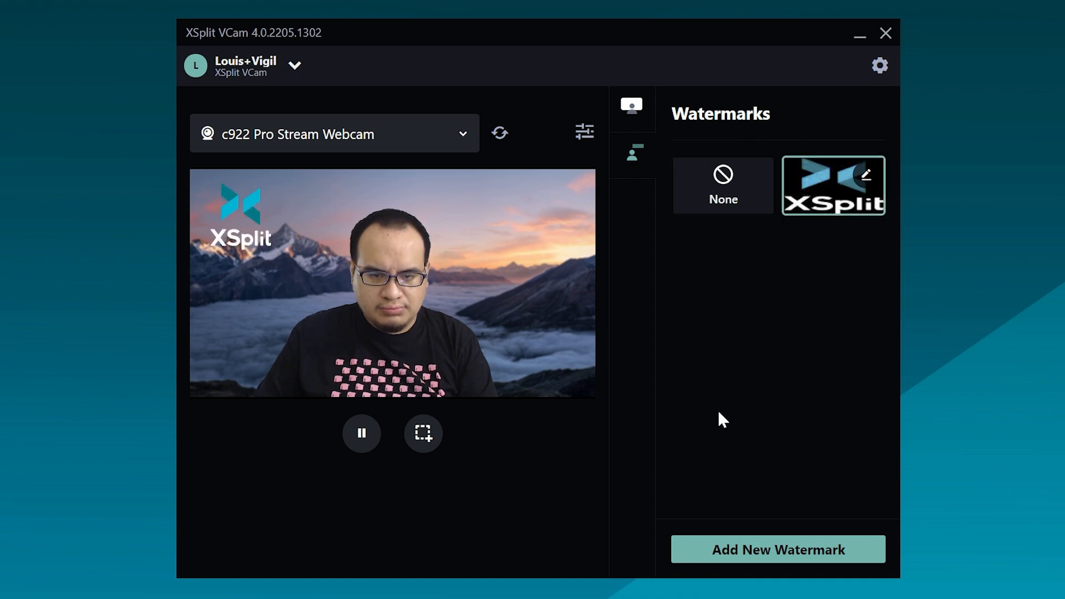
click(630, 107)
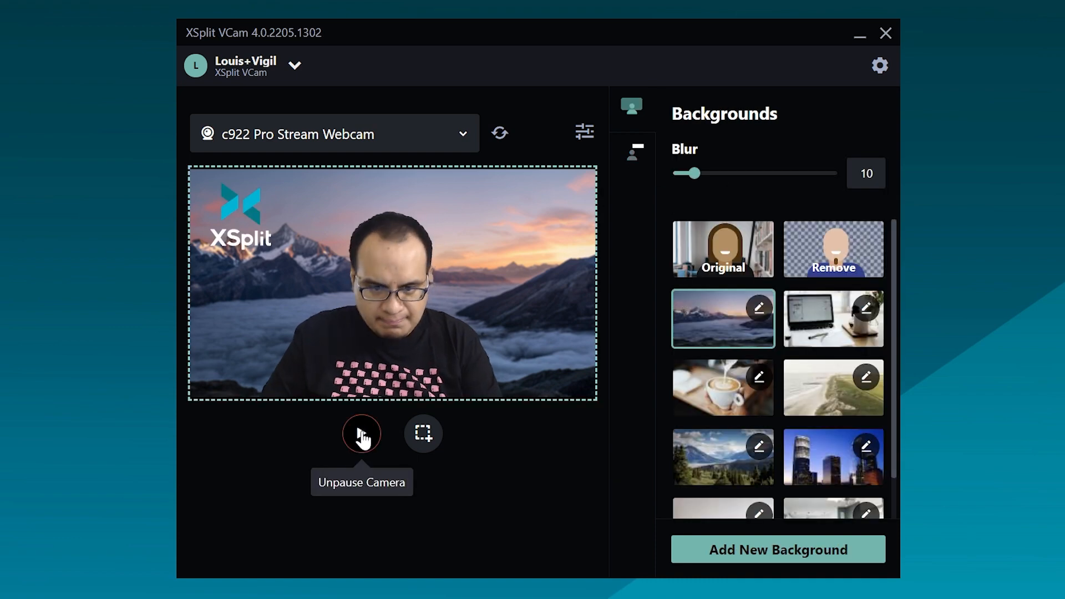
Step: Capture a screenshot of the camera feed to the clipboard and dismiss the confirmation
click(423, 434)
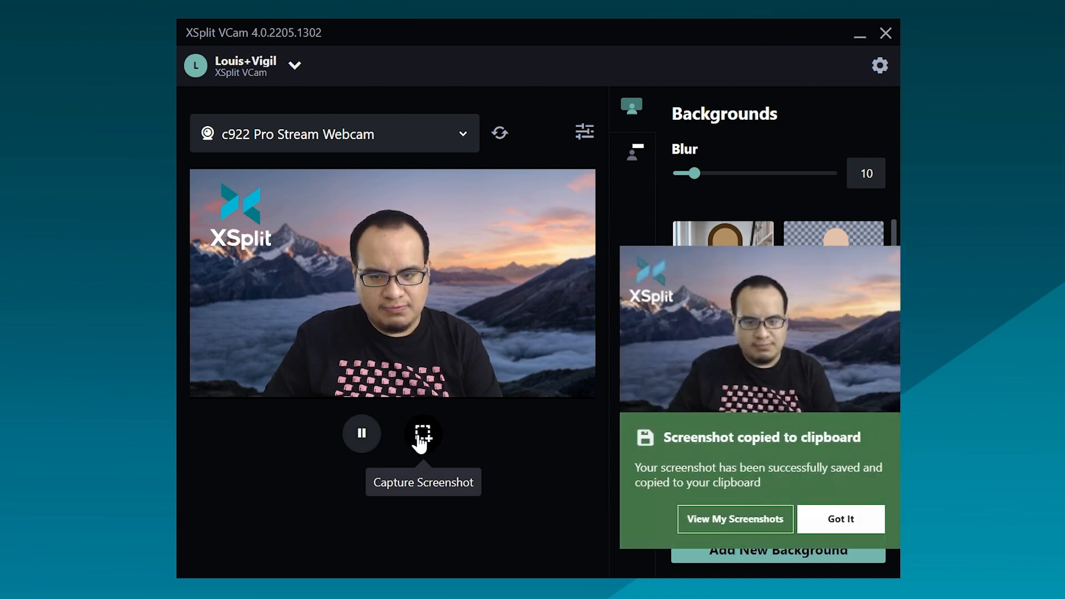
click(840, 517)
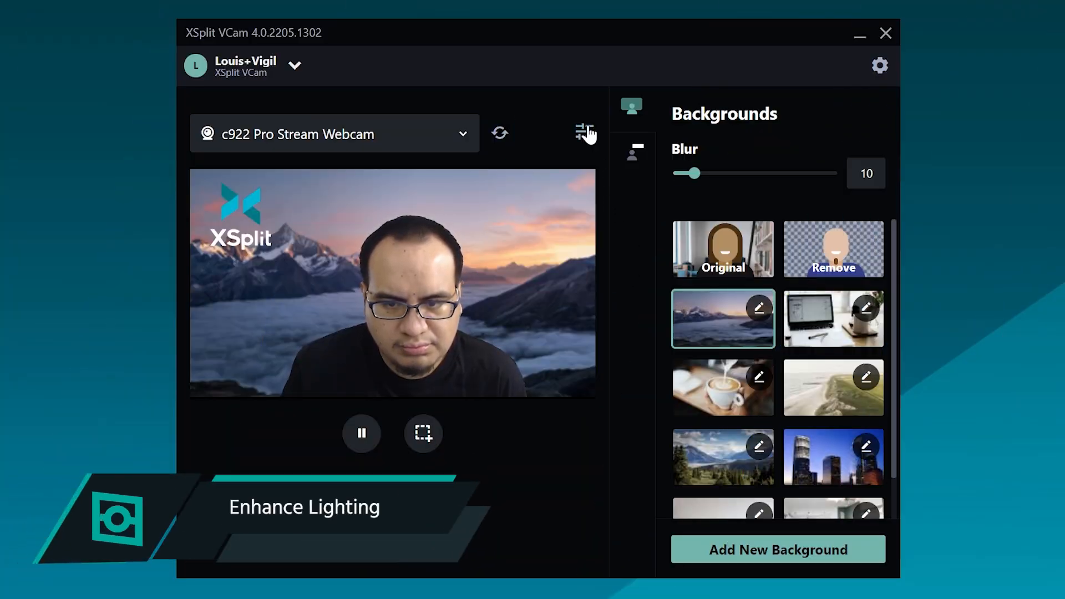
Step: Enable Auto Framing and Automatic video quality in camera settings, trying Enhance Lighting along the way
click(584, 132)
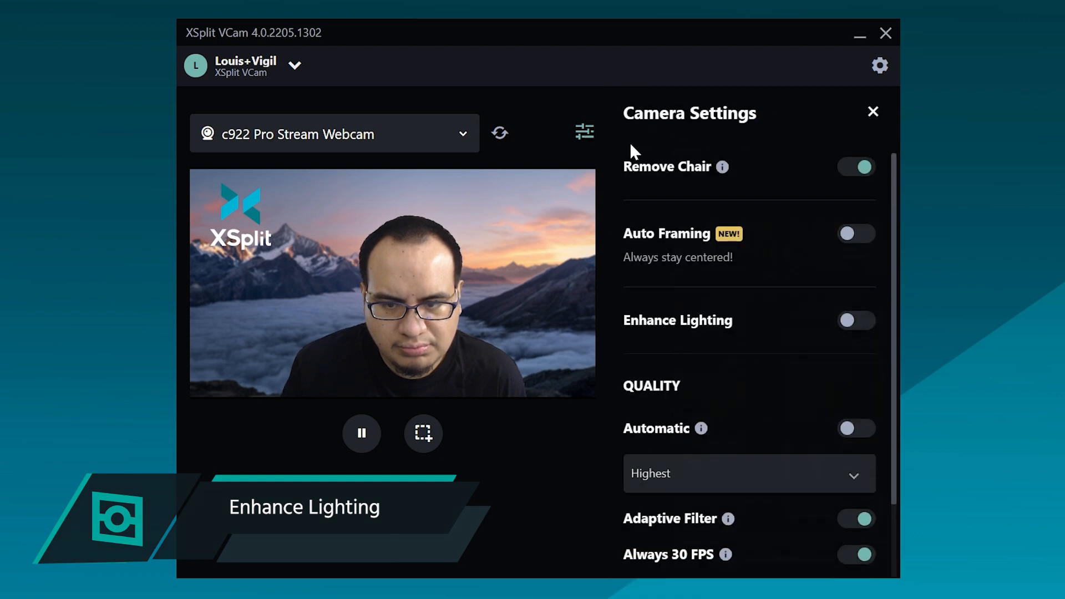
click(855, 234)
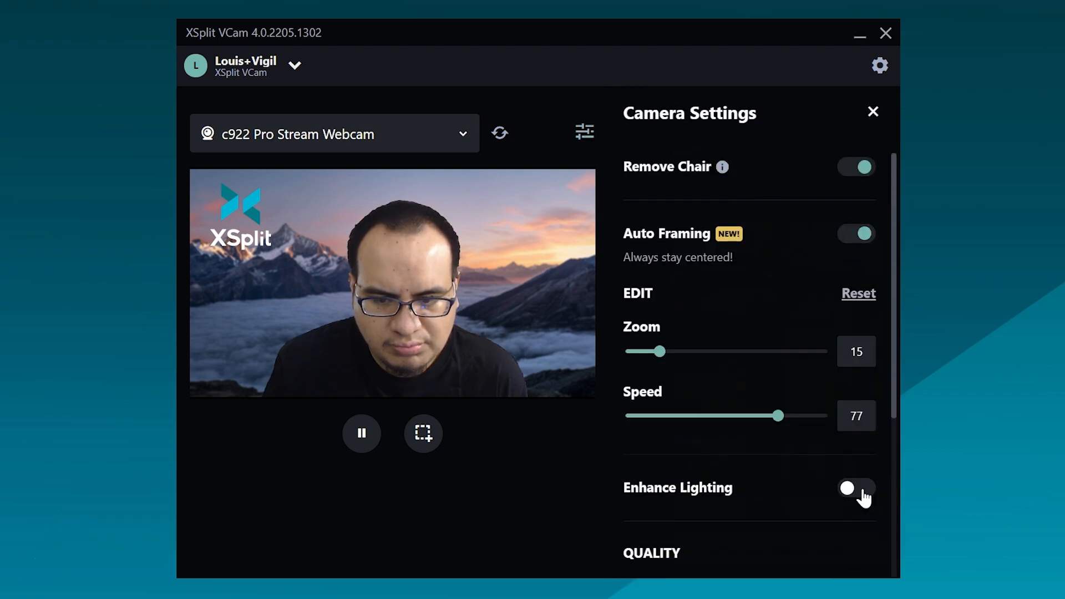
click(855, 488)
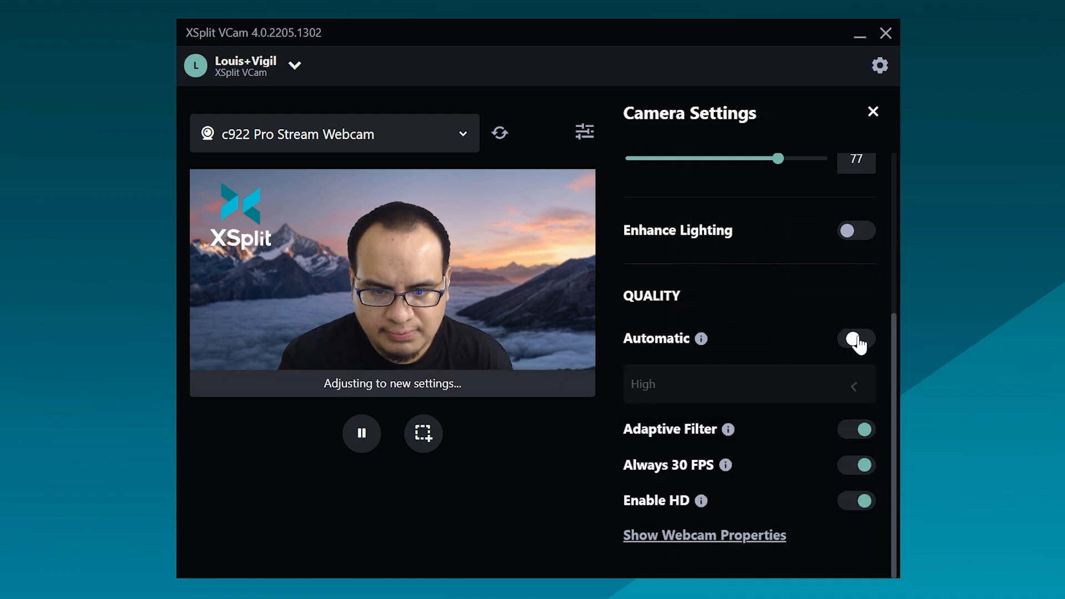
click(855, 338)
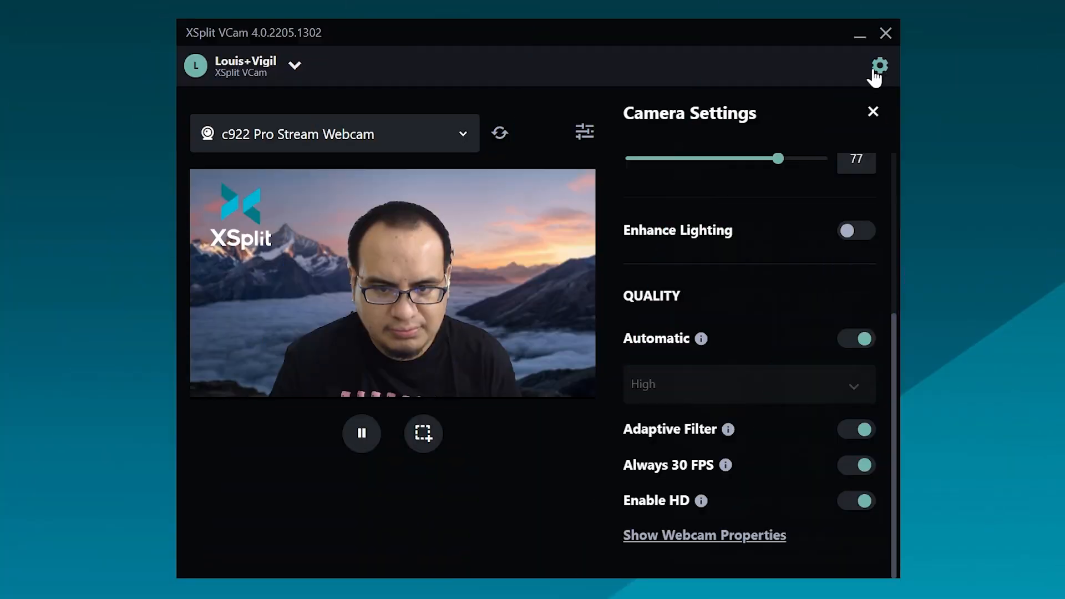
Step: Browse the app Settings pages: General, Performance, Screenshots and Offline Image, without changes
click(878, 66)
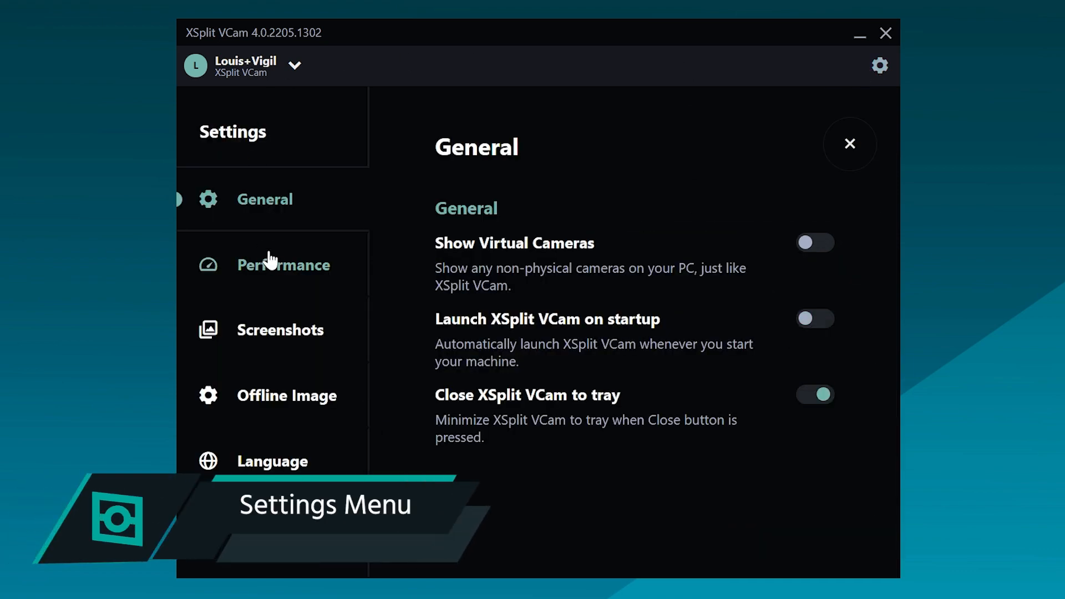
mouse_move(805, 326)
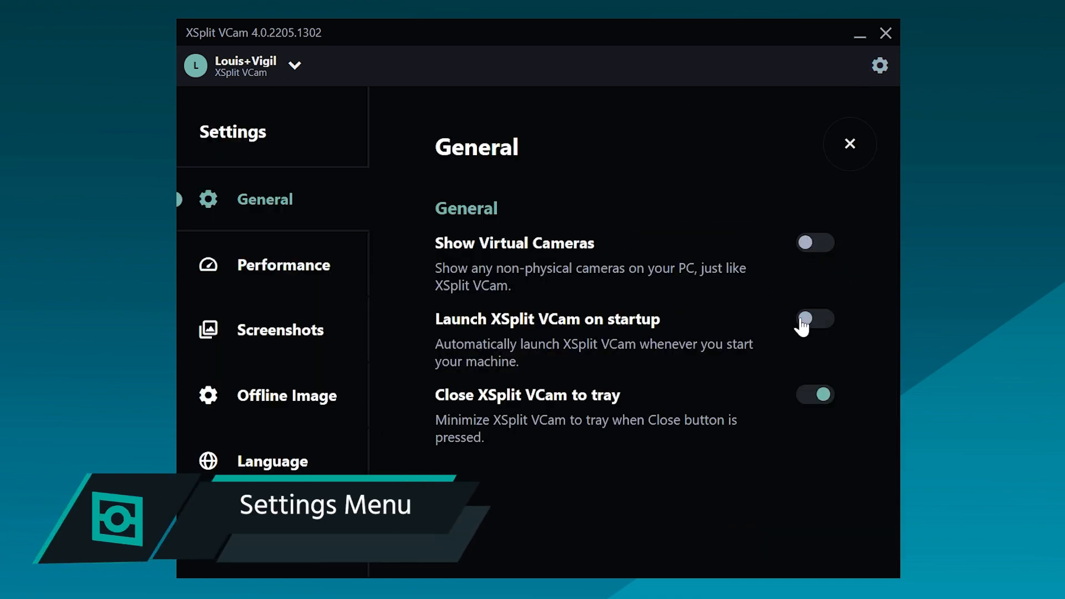
click(283, 265)
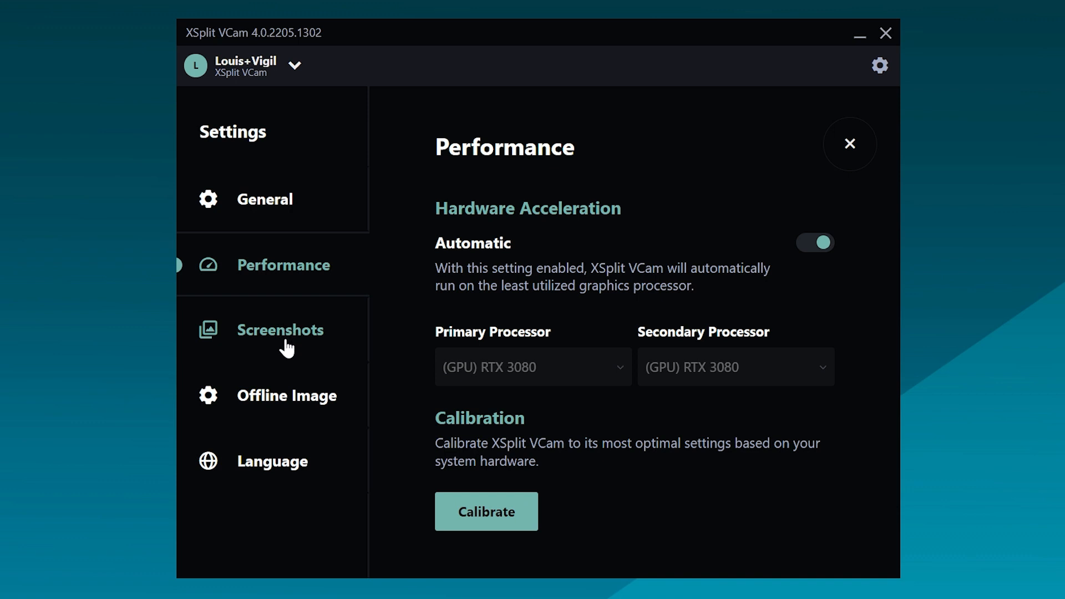
click(279, 329)
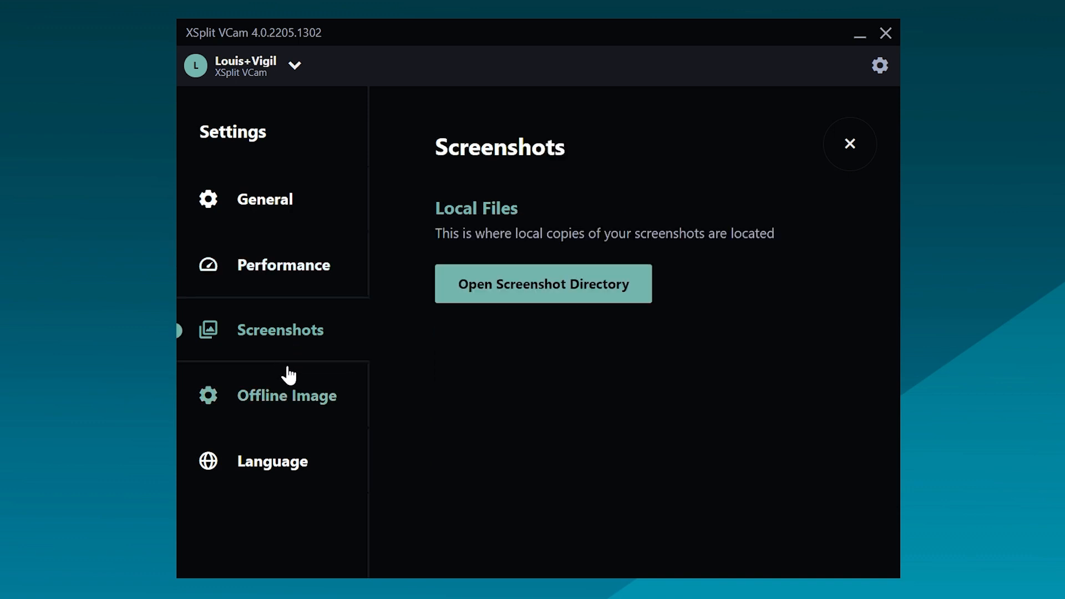
click(286, 396)
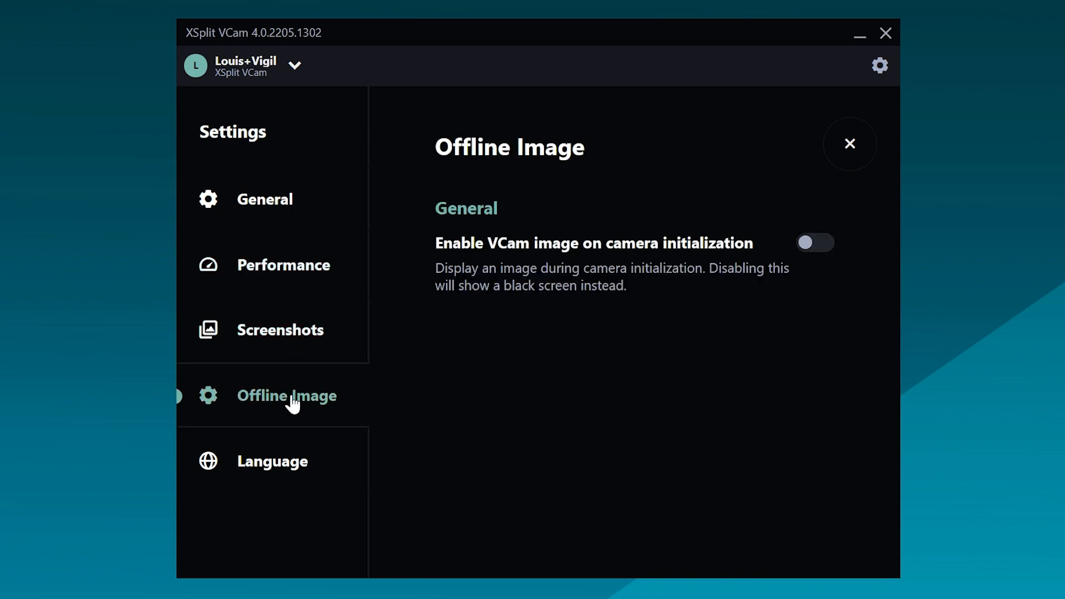
mouse_move(285, 465)
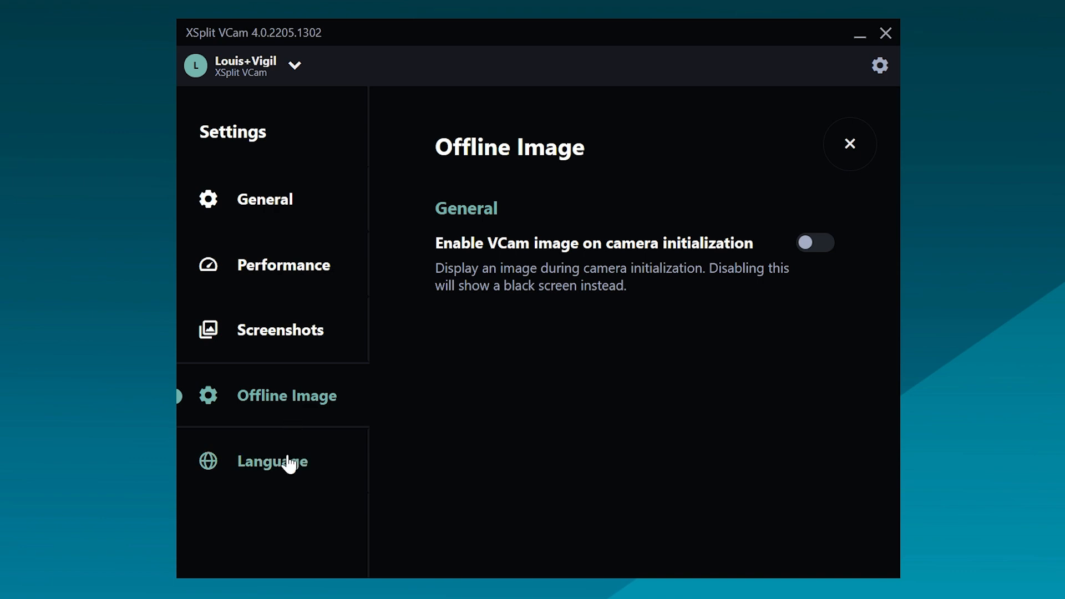